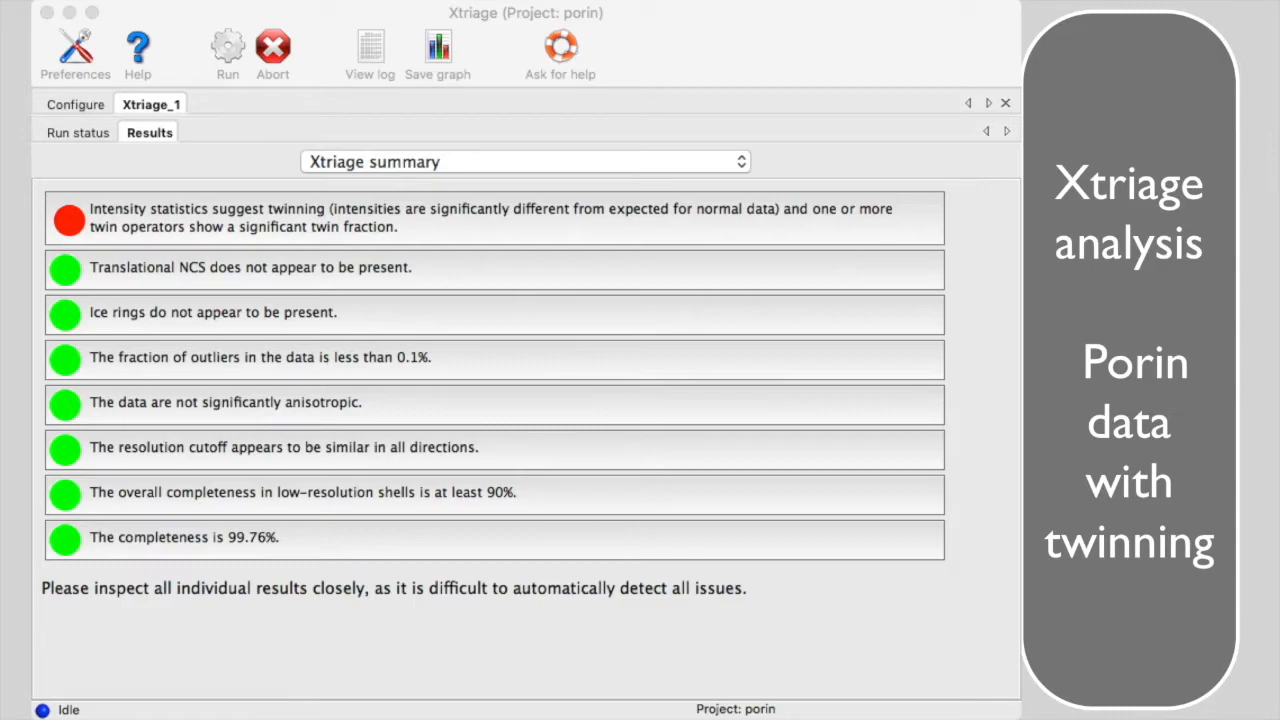
# Display the porin Twin laws results with Britton, H-test and likelihood plots
pyautogui.click(493, 217)
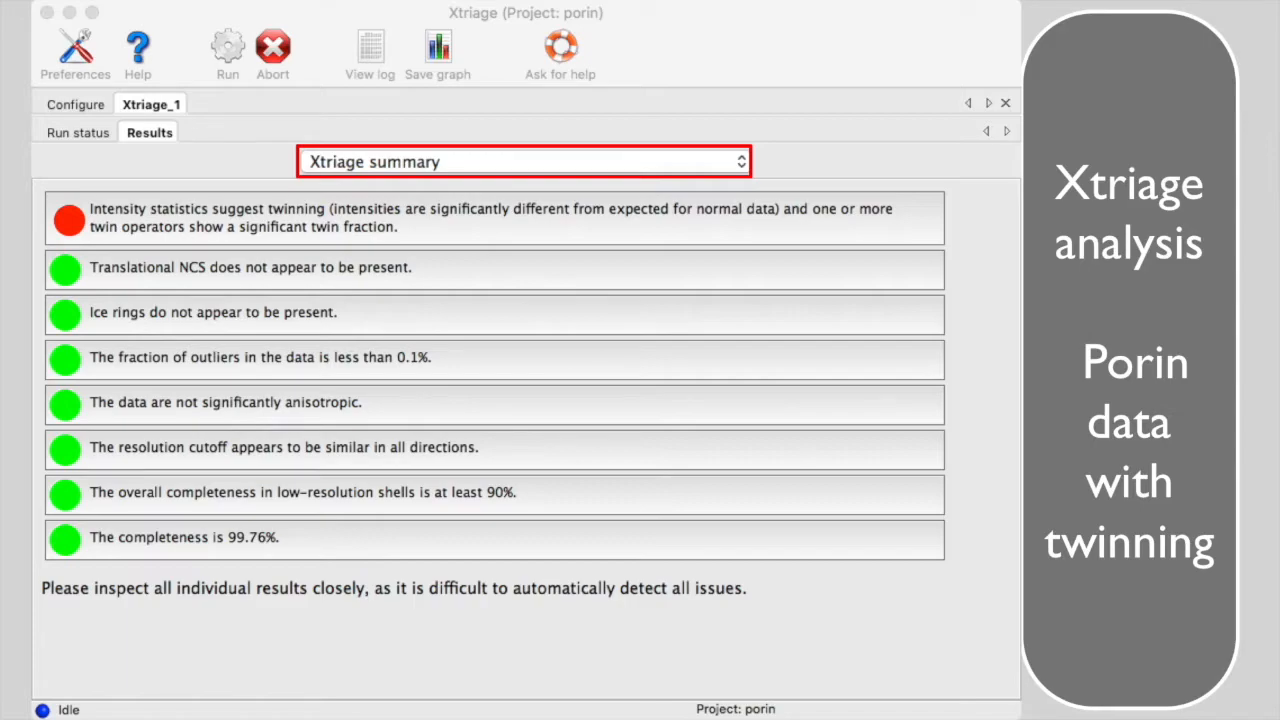
pyautogui.click(525, 161)
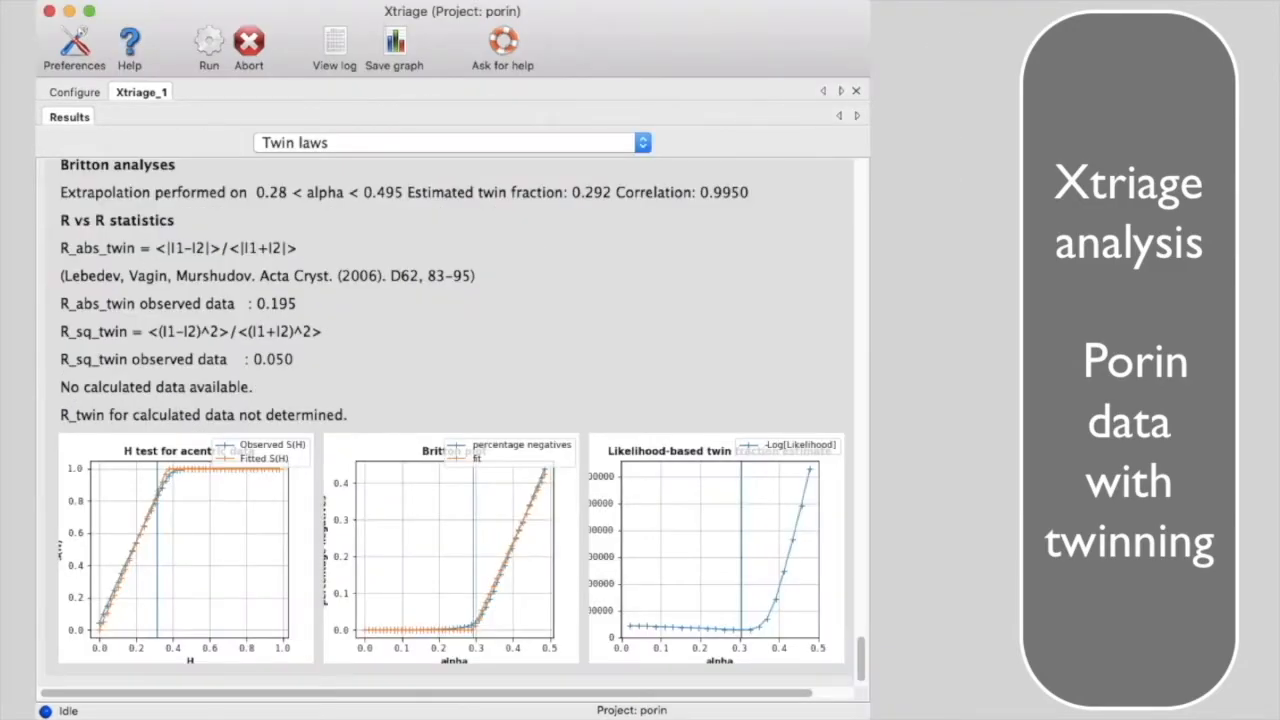
# Show 'Diagnostic tests for twinning and pseudosymmetry' to view the porin NZ test plot
pyautogui.click(452, 547)
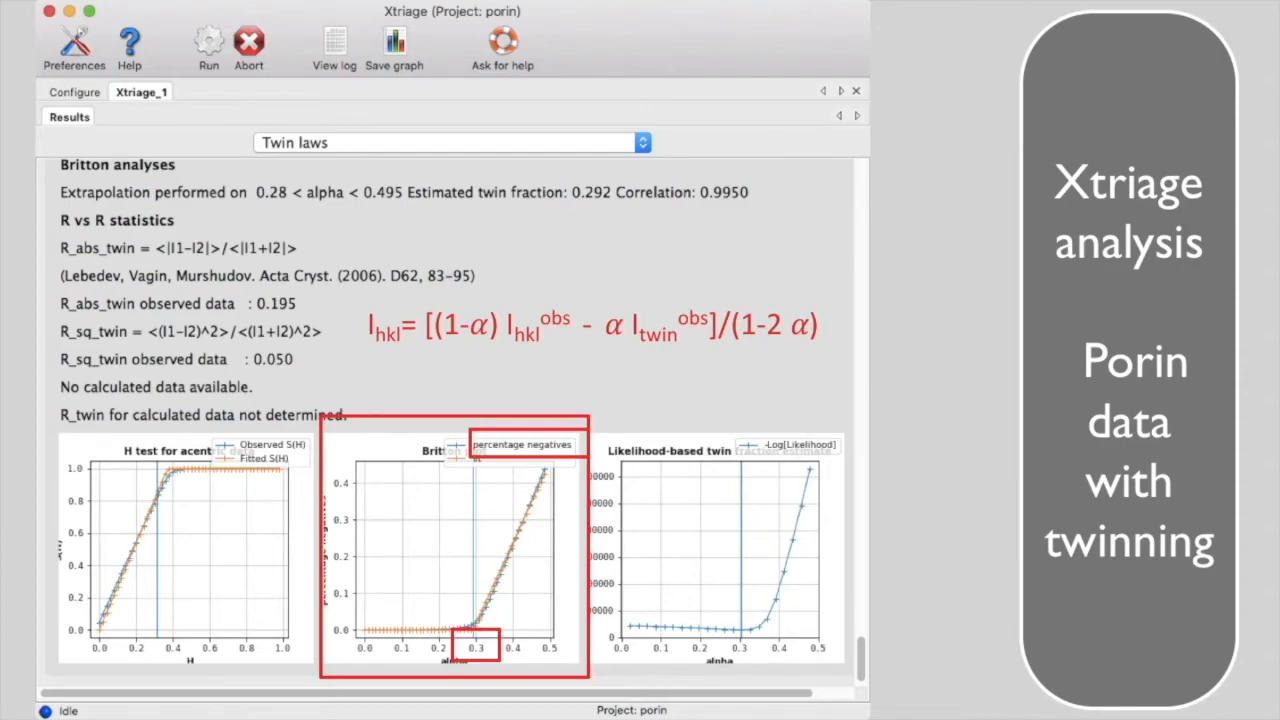
pyautogui.click(450, 142)
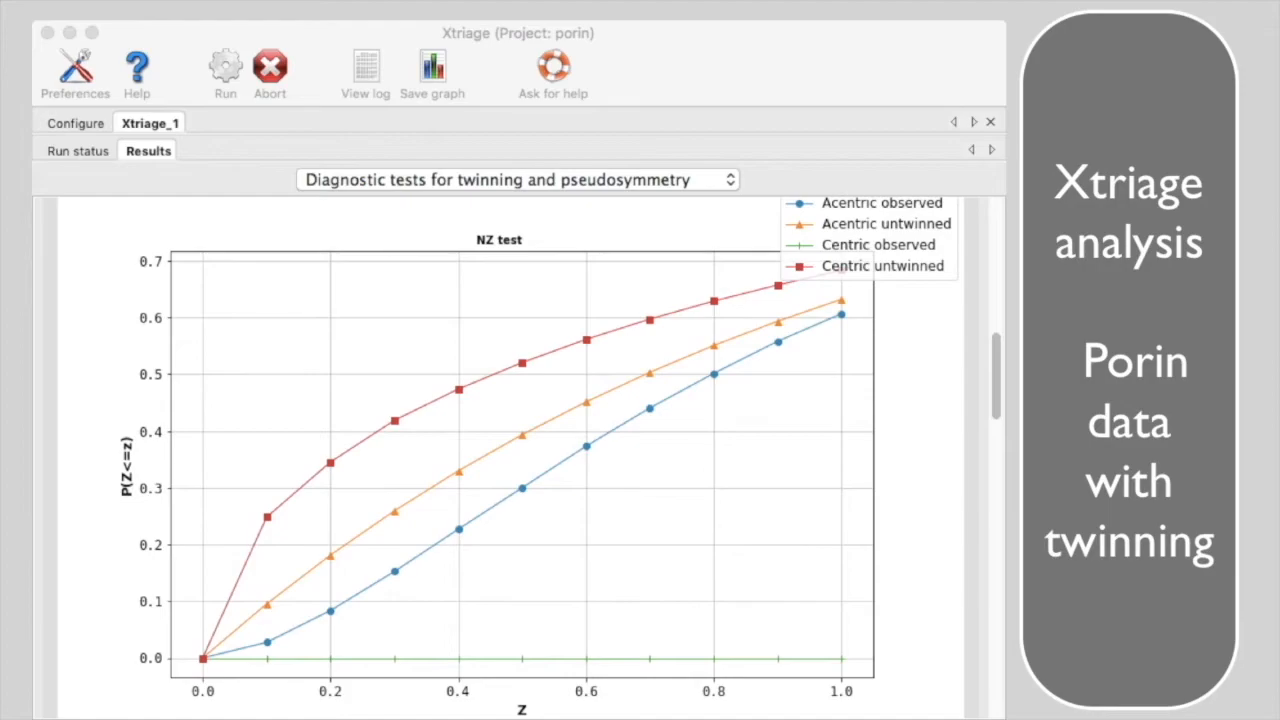